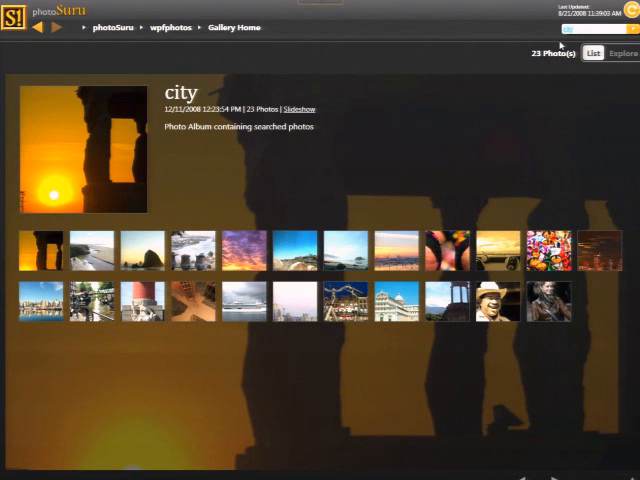
{"action": "mouse_move", "coordinate": [422, 126]}
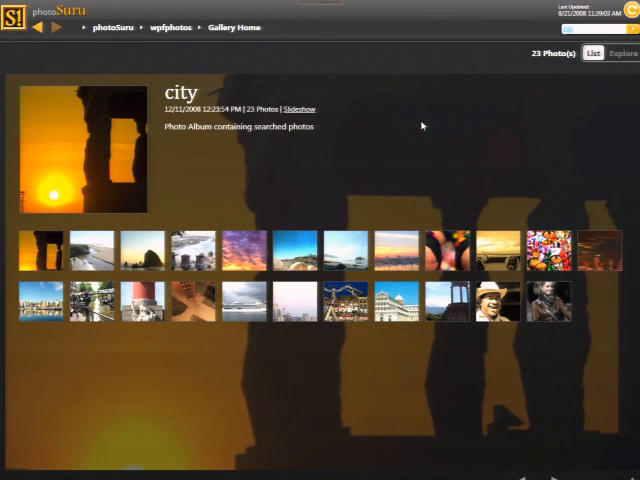
{"action": "mouse_move", "coordinate": [502, 132]}
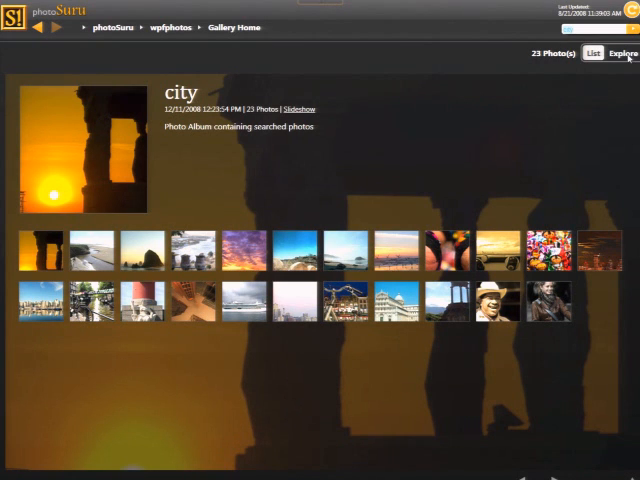
Step: Switch the search results to the tag map and centre the Explorer on the landscapes tag
{"action": "left_click", "coordinate": [624, 52]}
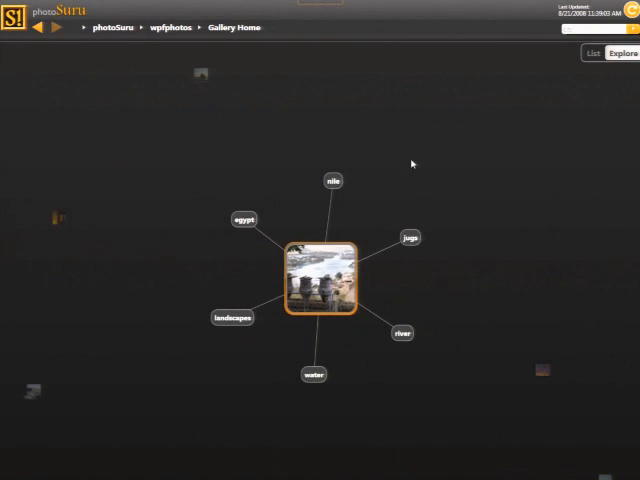
{"action": "left_click", "coordinate": [332, 180]}
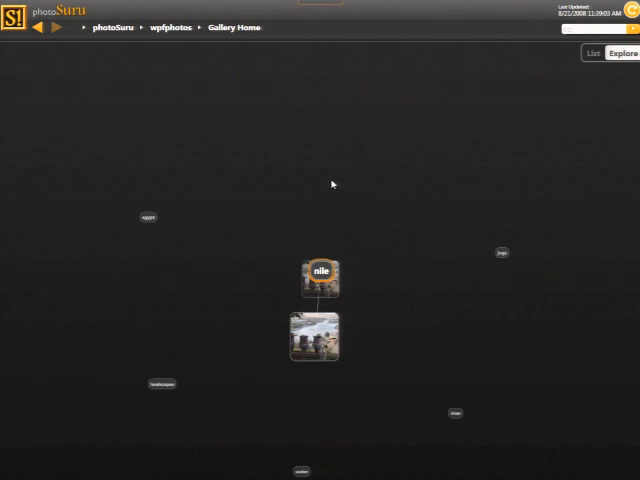
{"action": "left_click", "coordinate": [316, 336]}
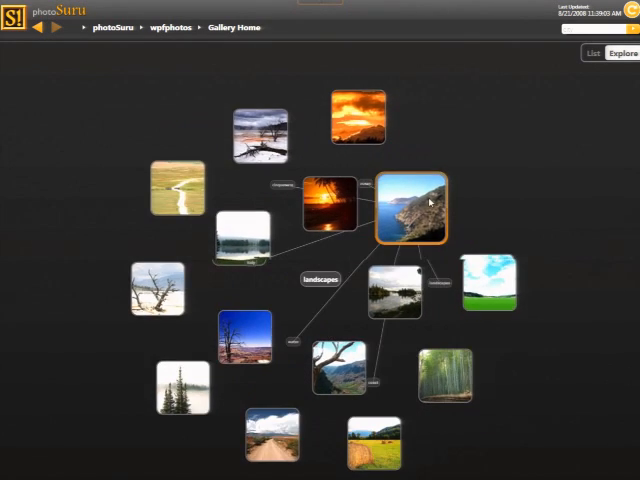
Step: Enlarge the CinqueTerre trail photo, view its print options, and cancel without printing
{"action": "left_click", "coordinate": [410, 208]}
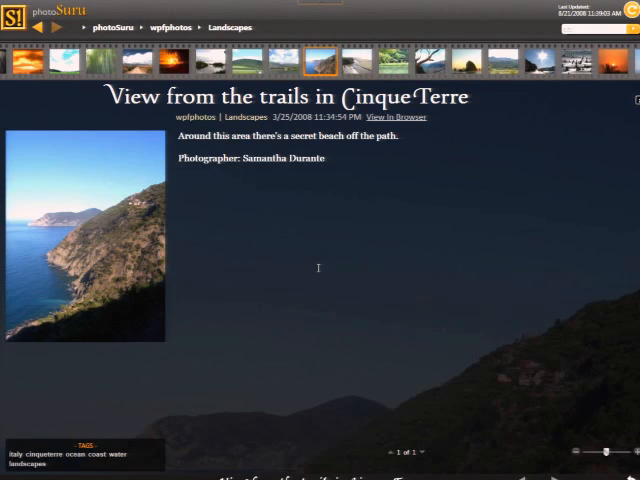
{"action": "mouse_move", "coordinate": [452, 182]}
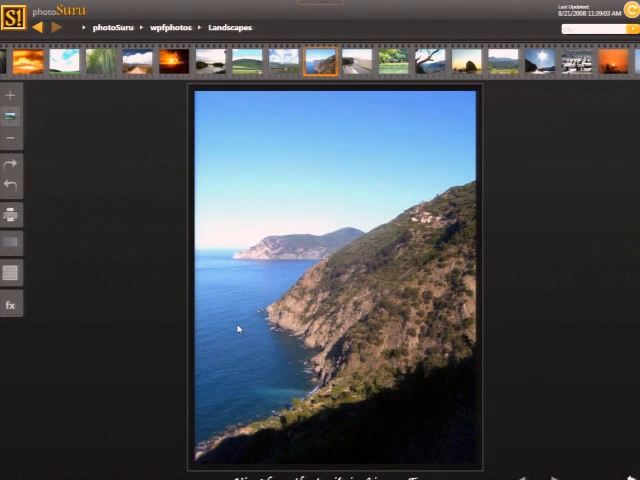
{"action": "mouse_move", "coordinate": [170, 314]}
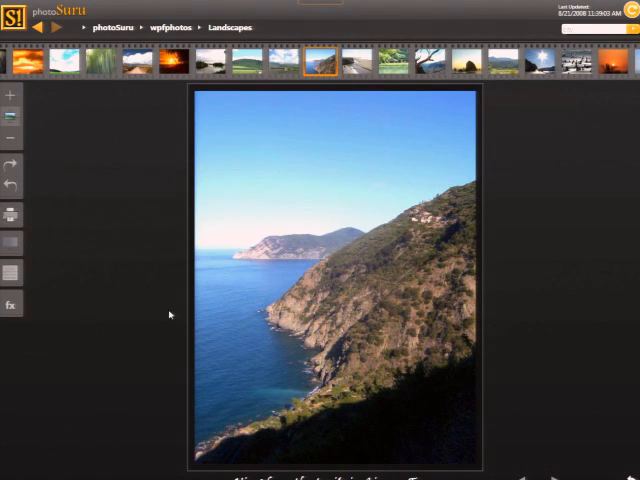
{"action": "mouse_move", "coordinate": [8, 212]}
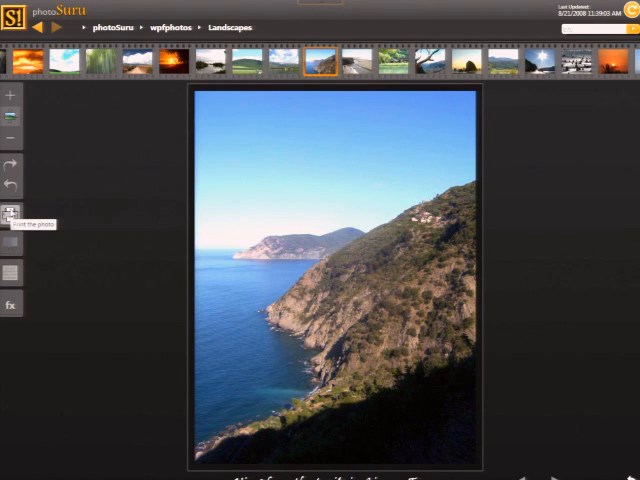
{"action": "left_click", "coordinate": [10, 214]}
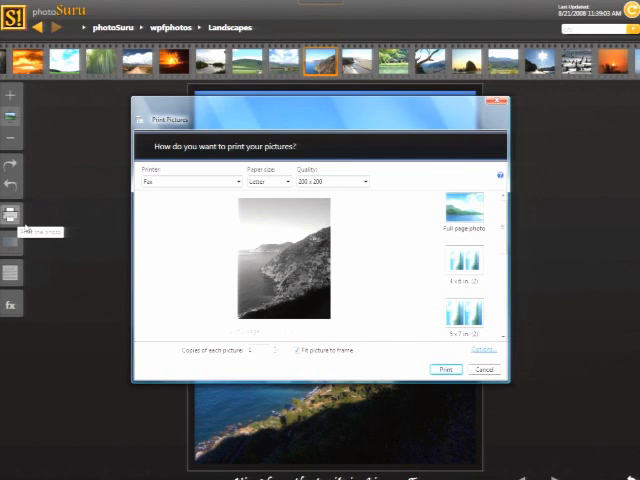
{"action": "left_click", "coordinate": [488, 370]}
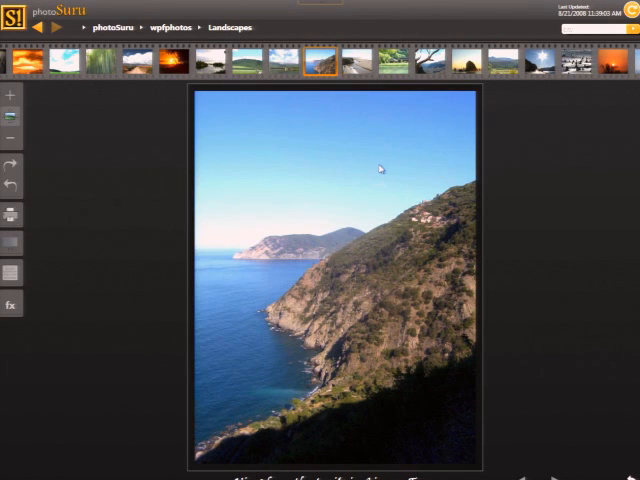
Step: Check the photo's right-click options, then return to the wpfphotos album collection
{"action": "right_click", "coordinate": [380, 168]}
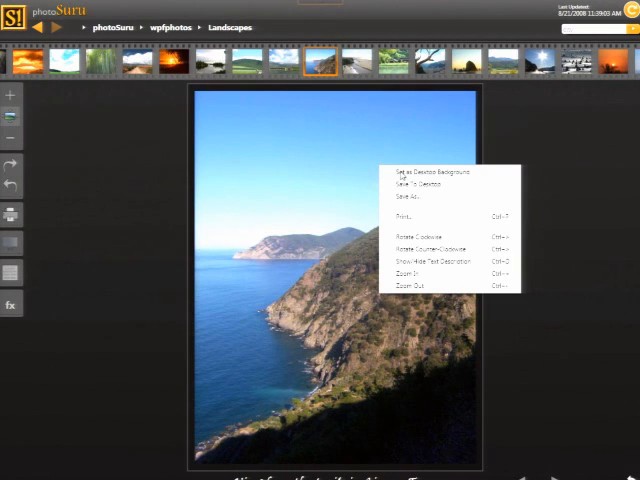
{"action": "mouse_move", "coordinate": [392, 188]}
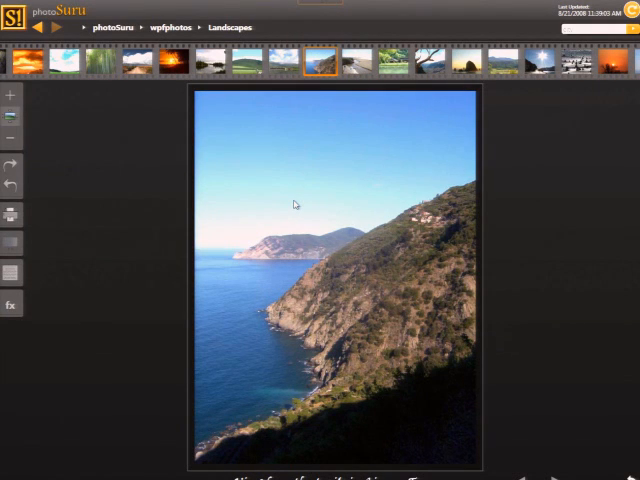
{"action": "mouse_move", "coordinate": [310, 208]}
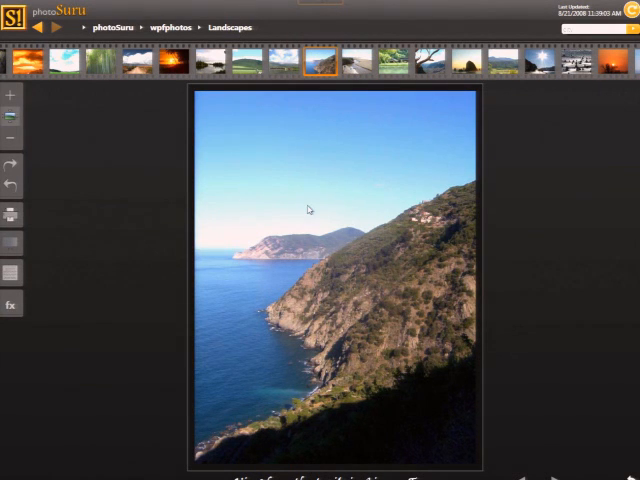
{"action": "left_click", "coordinate": [170, 28]}
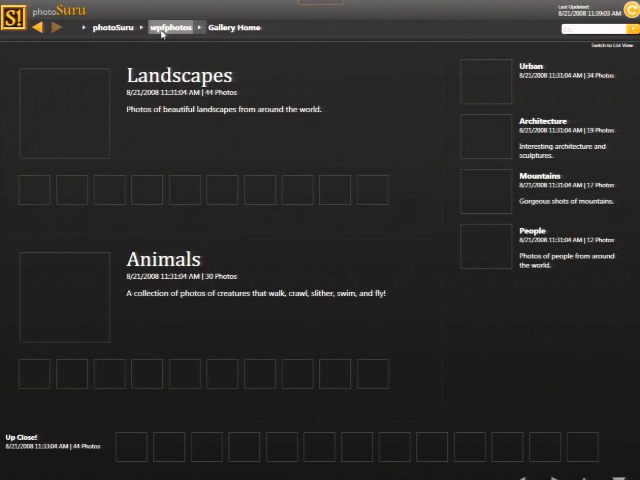